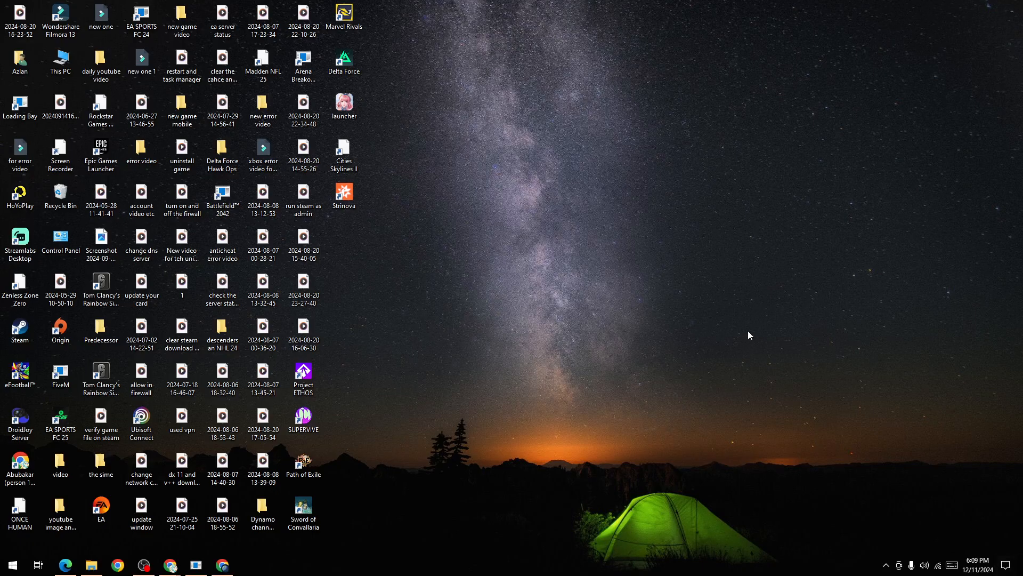
mouse_move(727, 338)
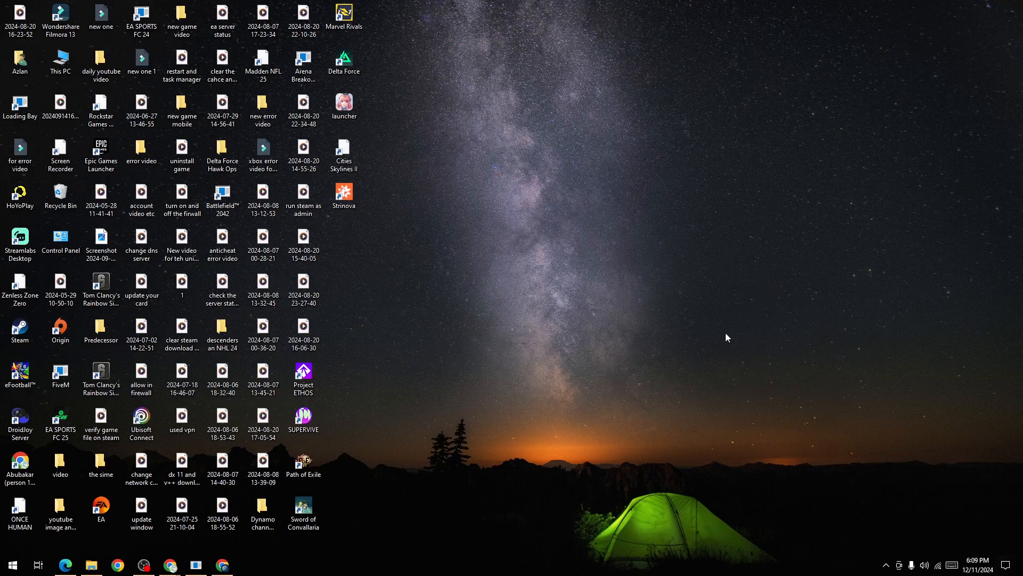
mouse_move(716, 340)
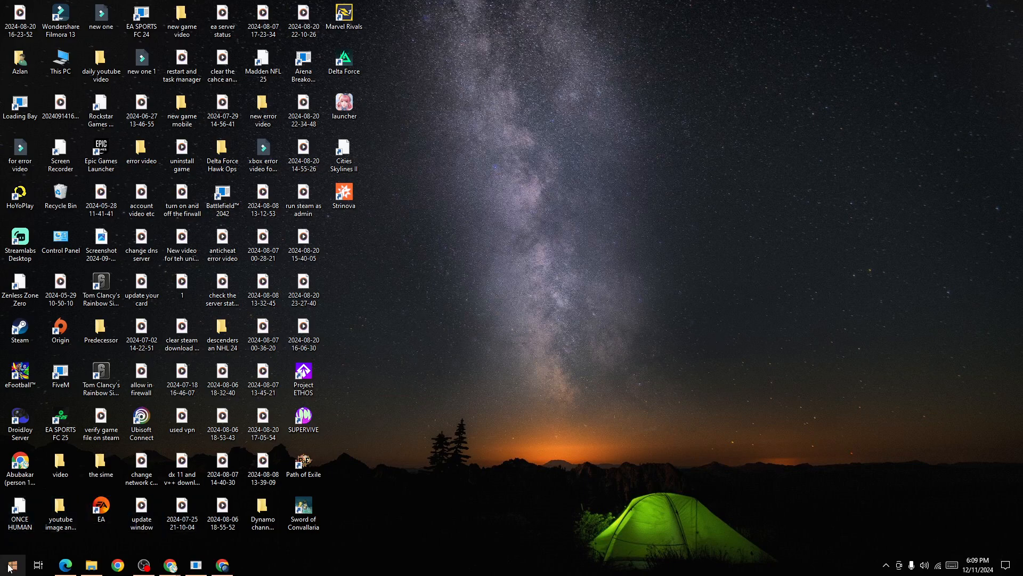
Step: Bring up the Steam desktop shortcut's context menu to launch it
click(11, 565)
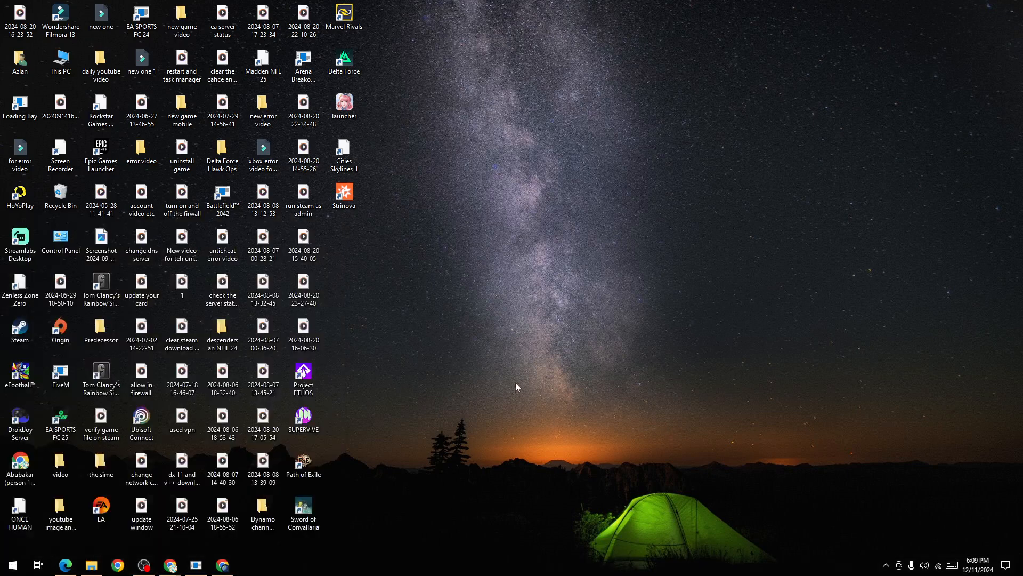
mouse_move(20, 329)
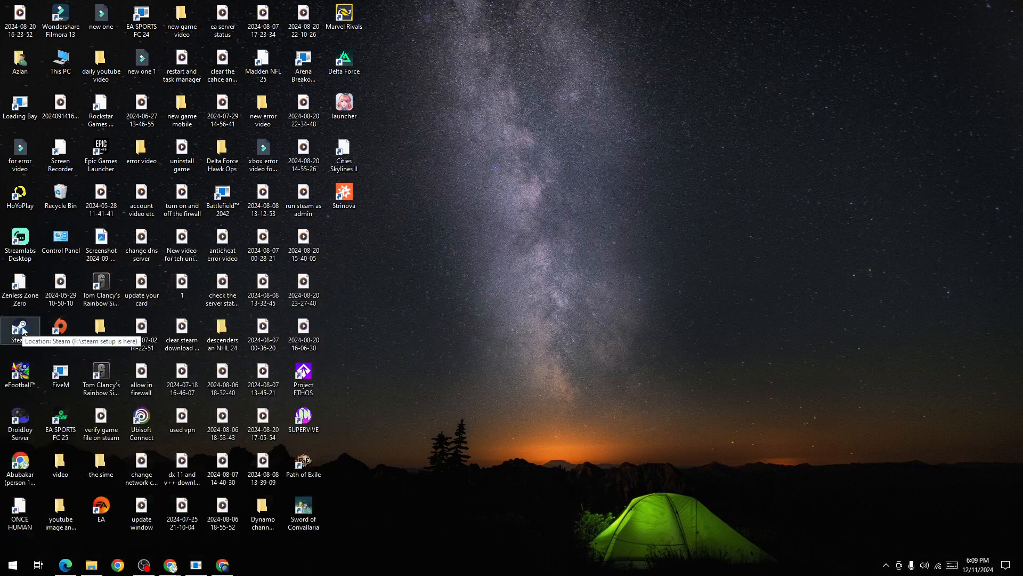
right_click(19, 329)
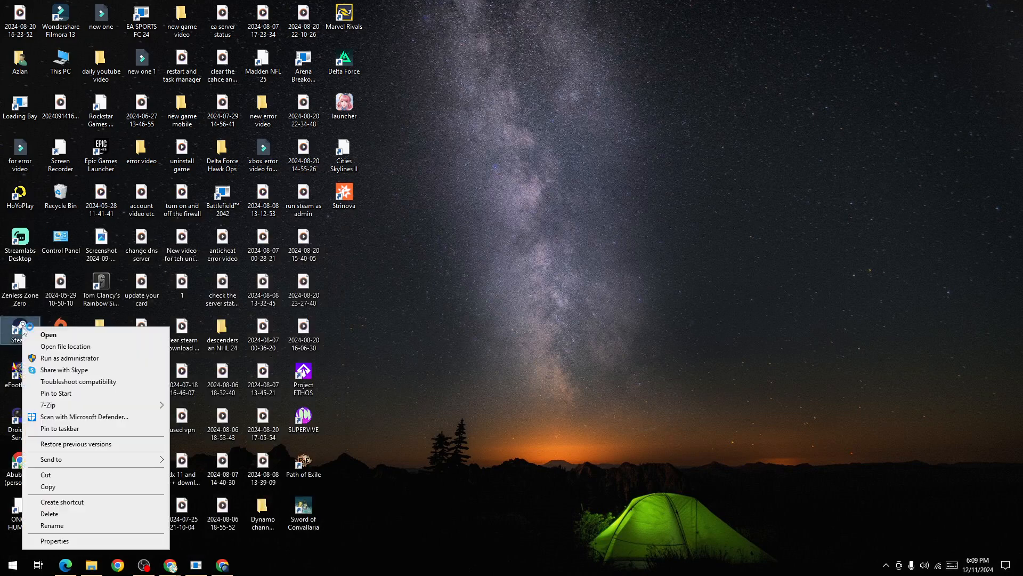
mouse_move(64, 370)
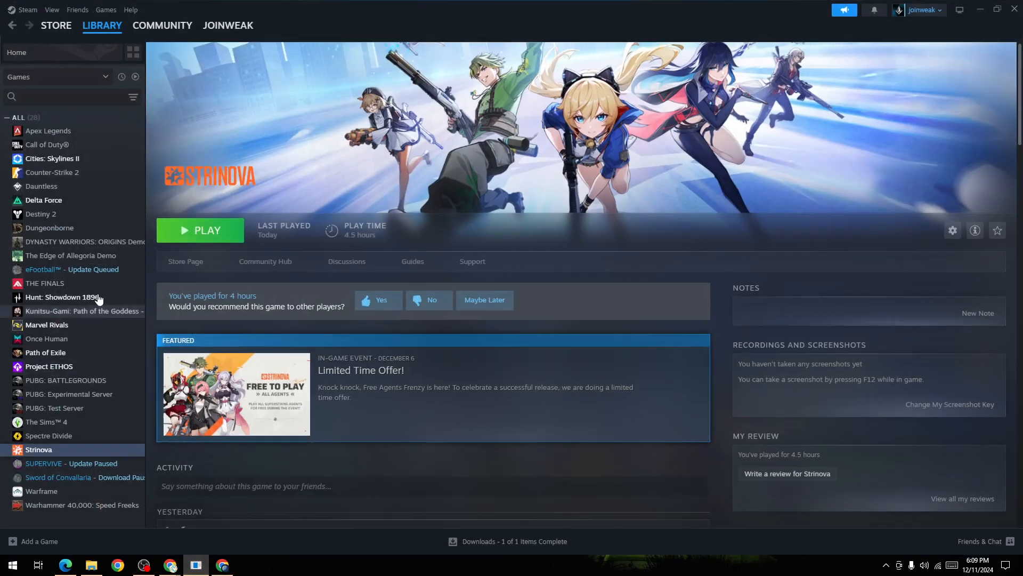
mouse_move(59, 455)
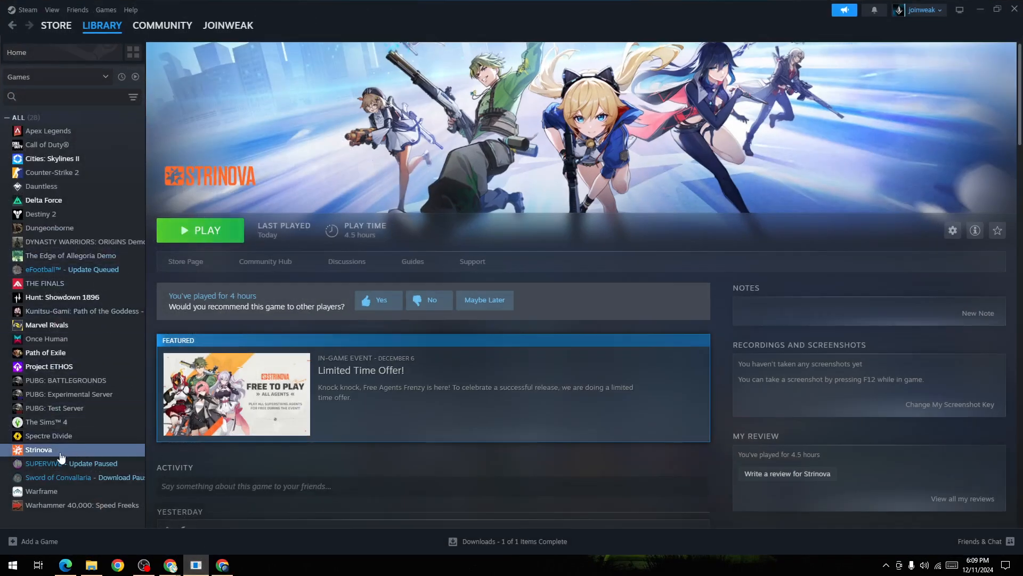
Step: Verify integrity of Strinova's installed files from its Properties, then close the window
right_click(38, 450)
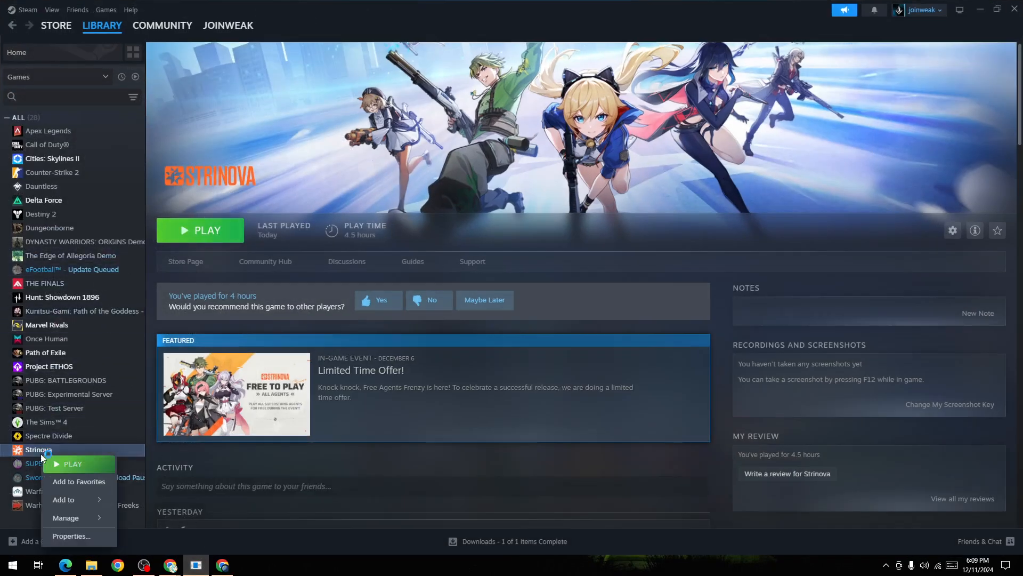
click(70, 535)
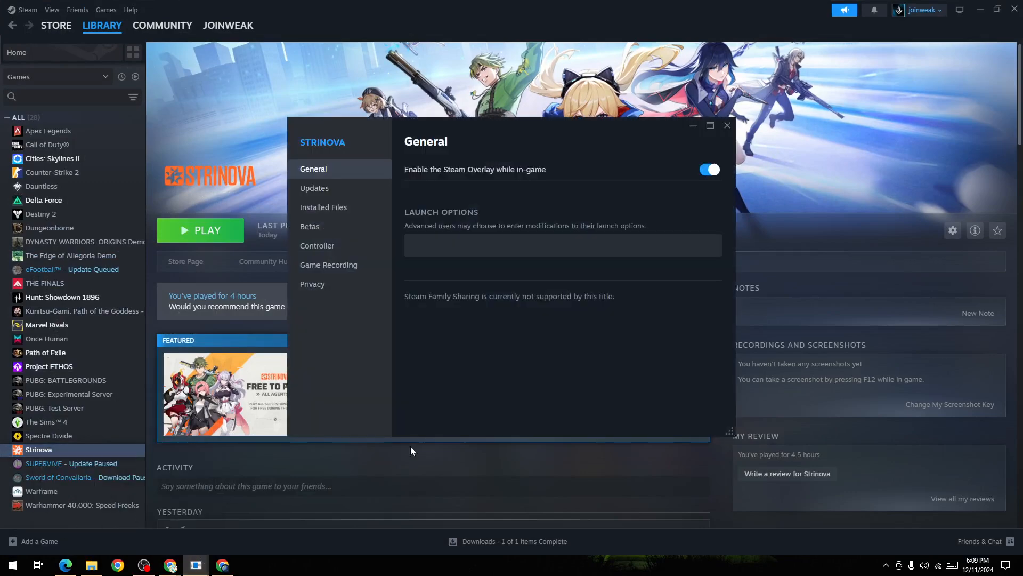
click(323, 207)
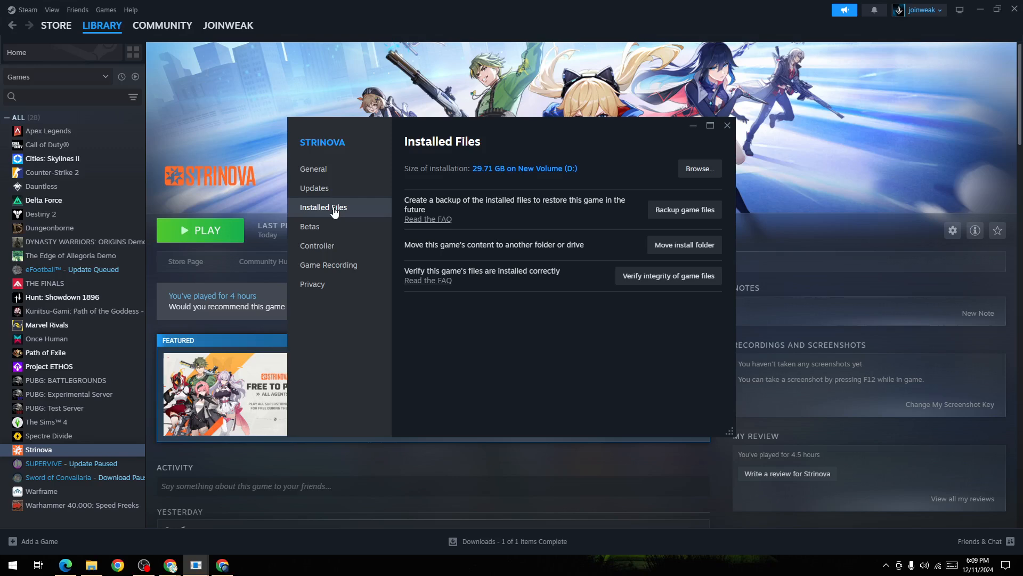
mouse_move(646, 291)
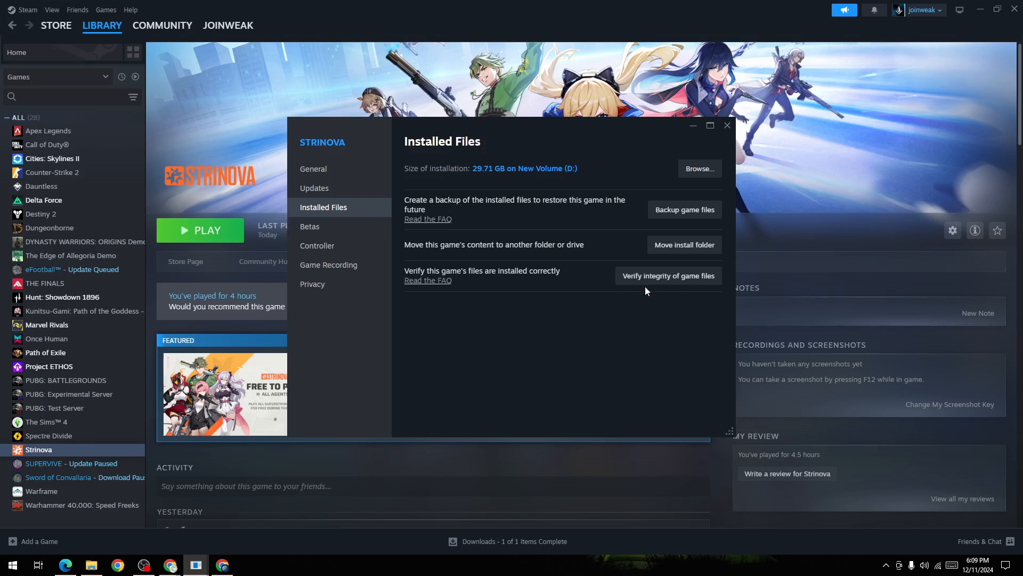
mouse_move(587, 333)
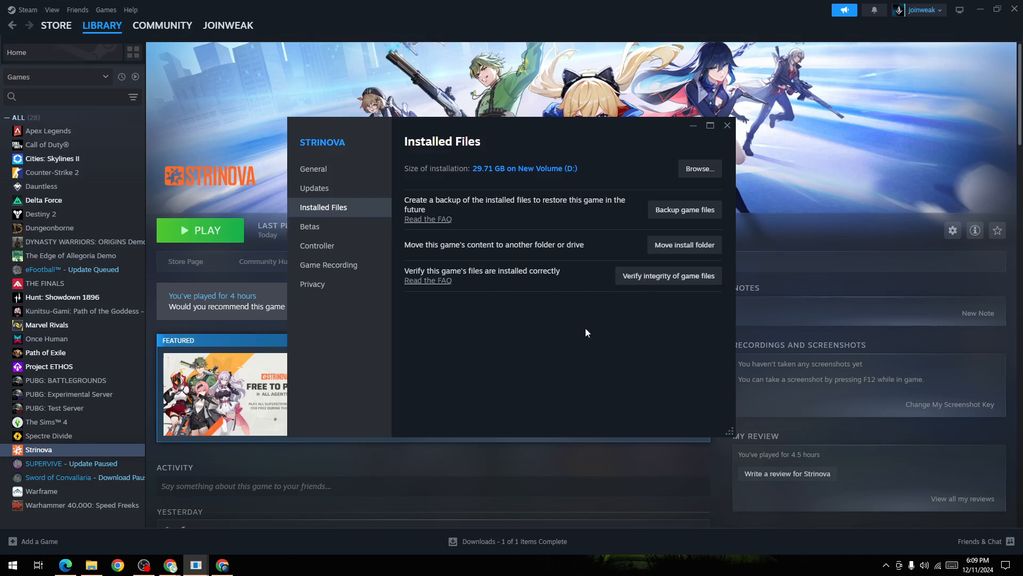
click(727, 125)
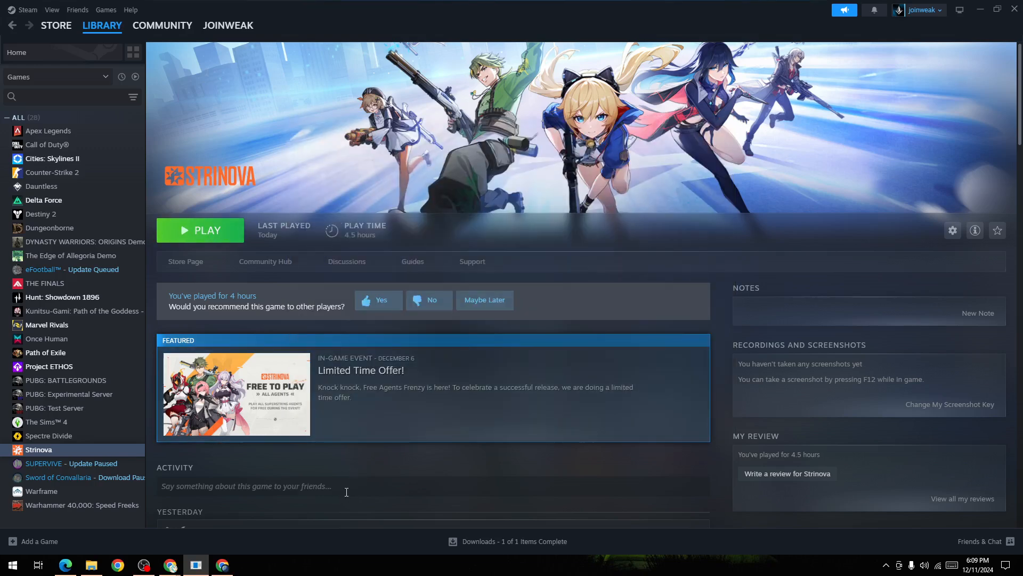
Step: From the Google driver search in Chrome, reach AMD's Drivers and Support page
click(223, 565)
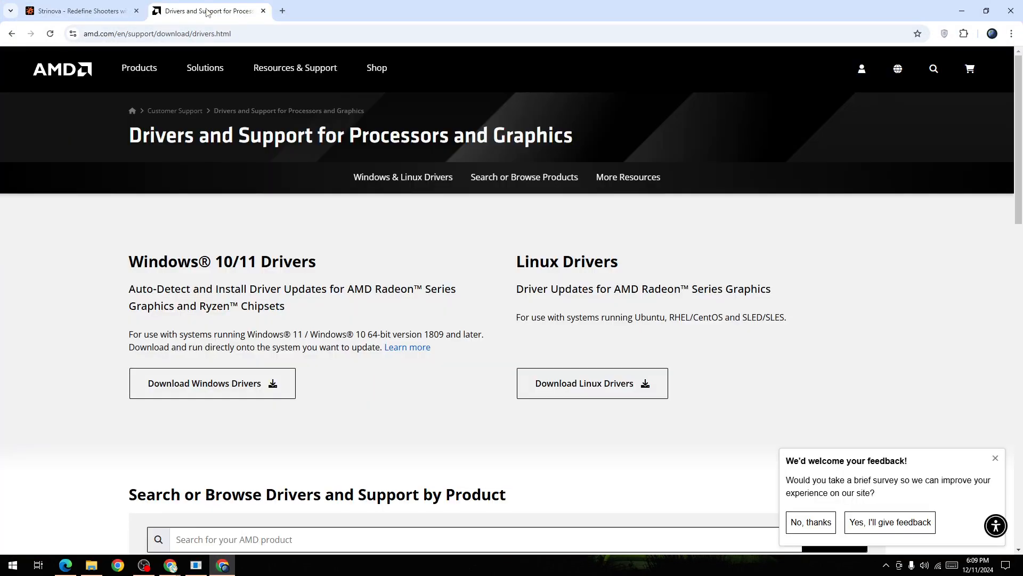
mouse_move(116, 201)
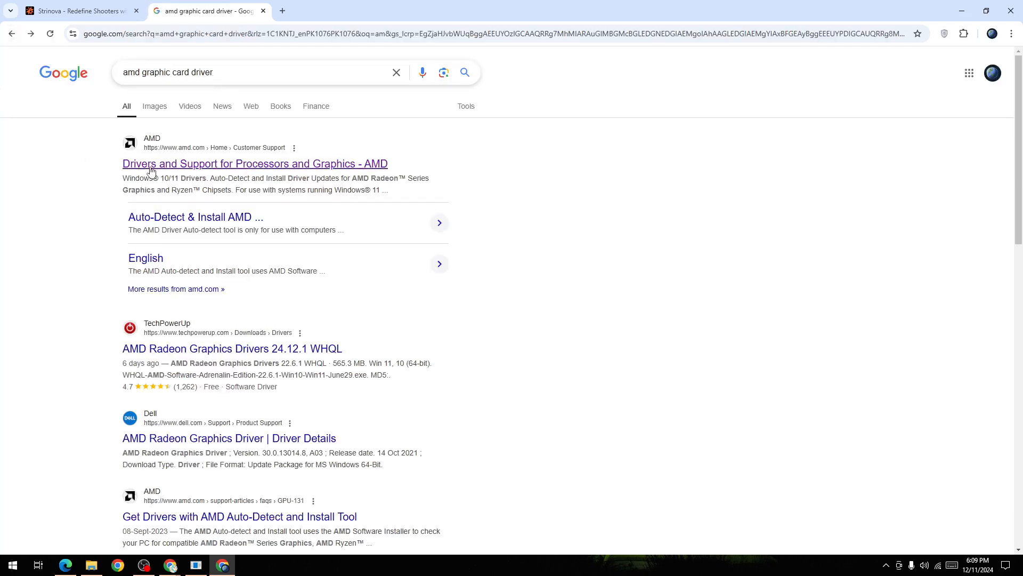
click(254, 163)
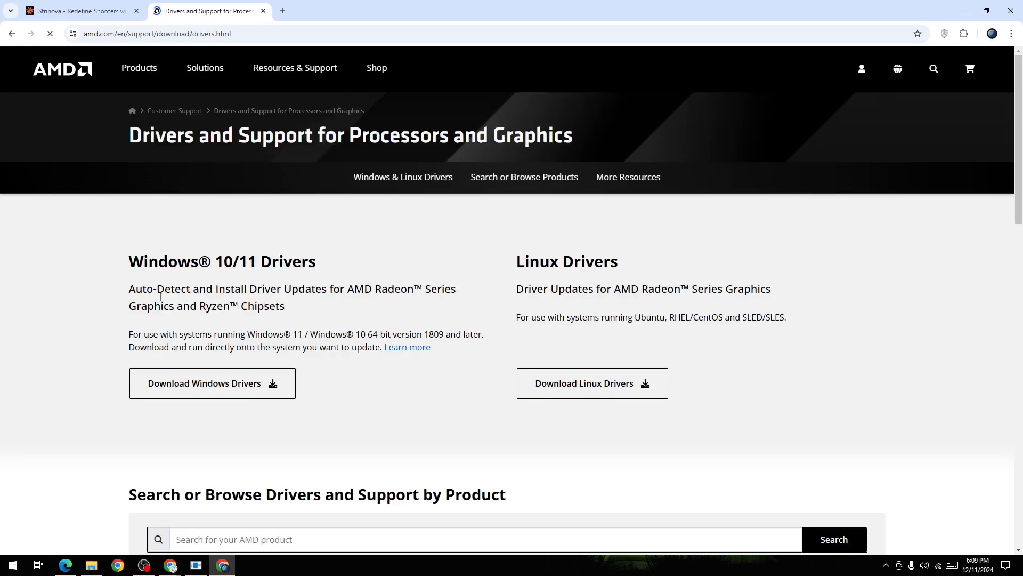
scroll(down, 3)
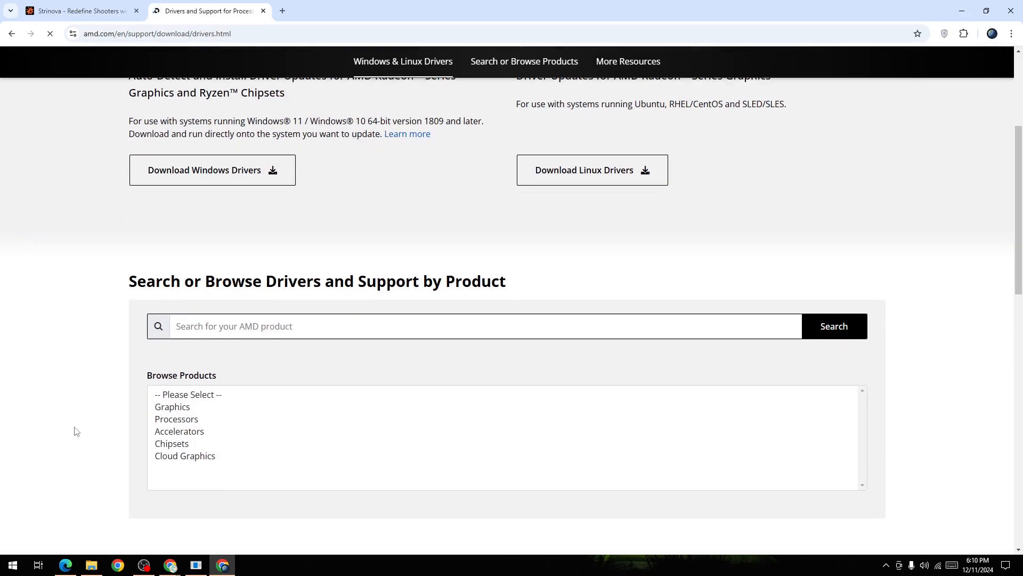
scroll(up, 3)
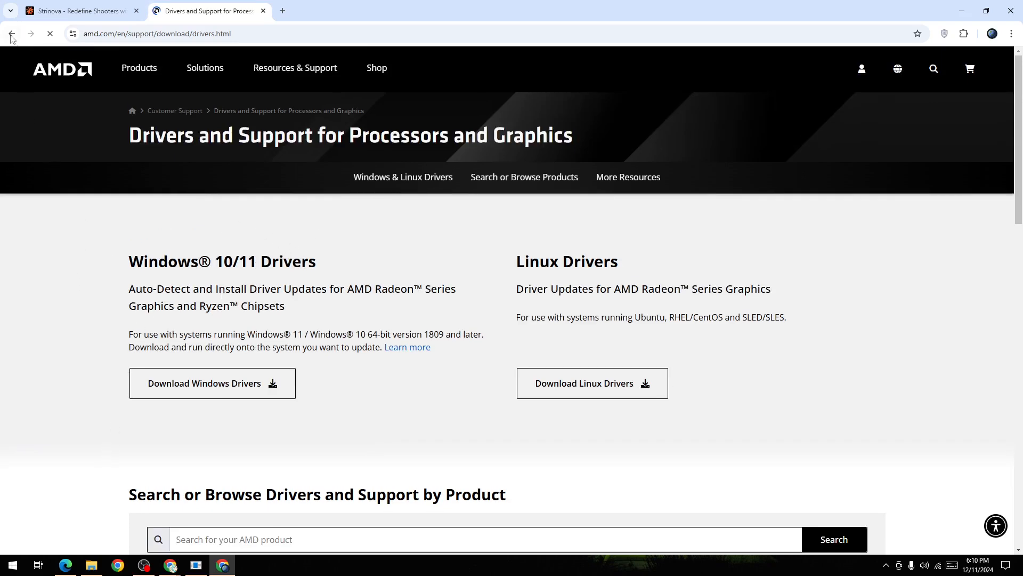
click(11, 33)
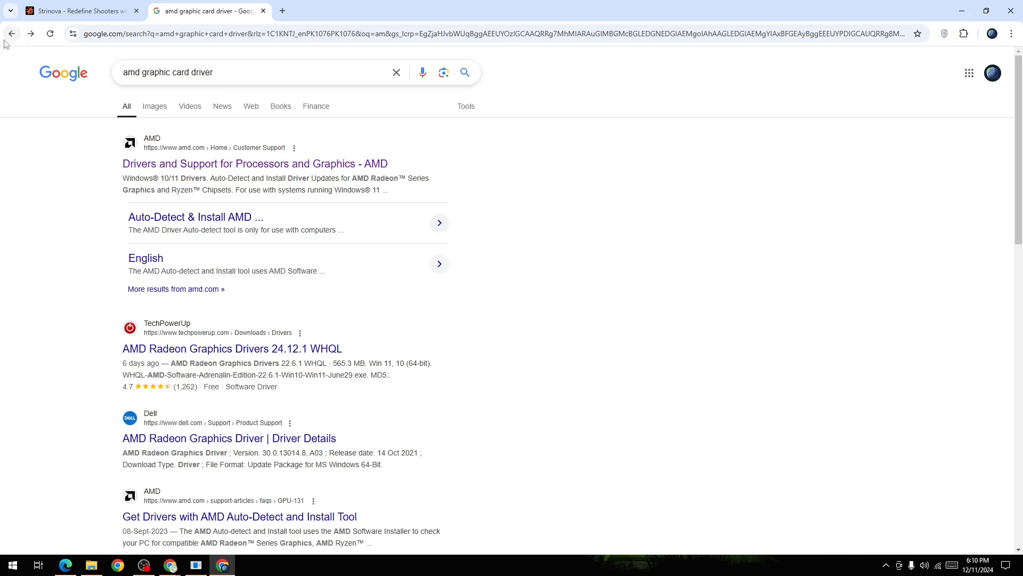
click(254, 163)
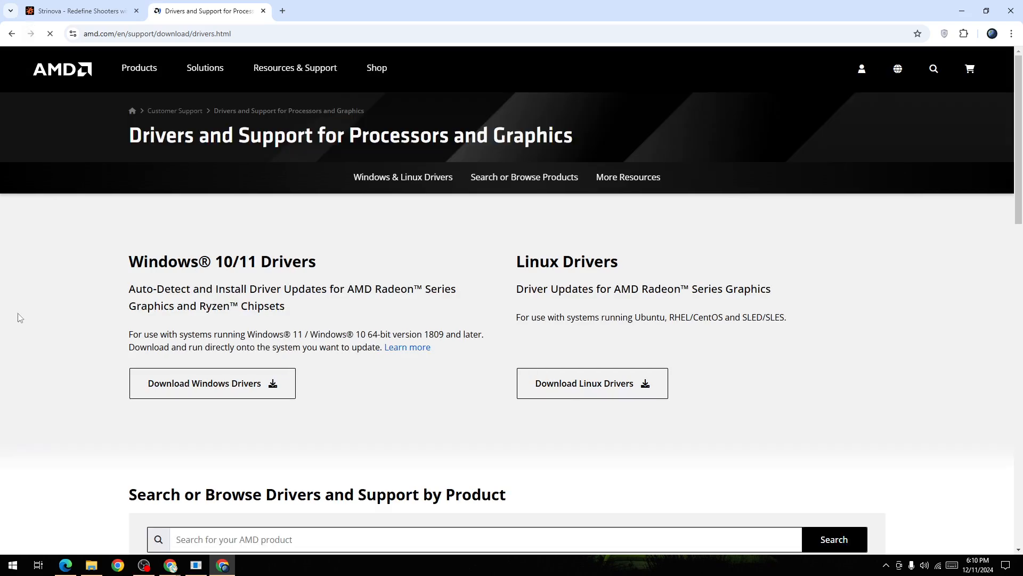
mouse_move(7, 481)
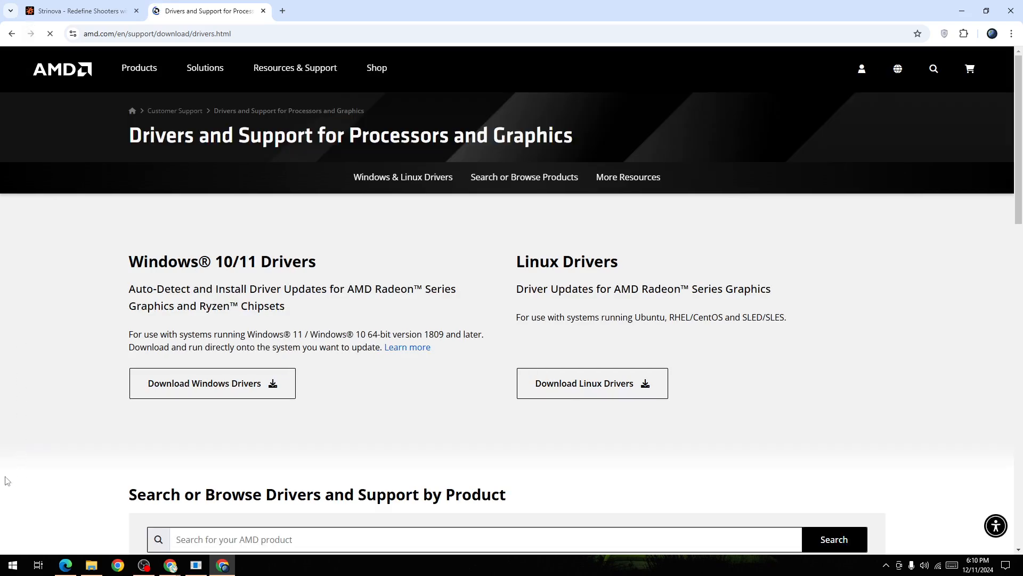